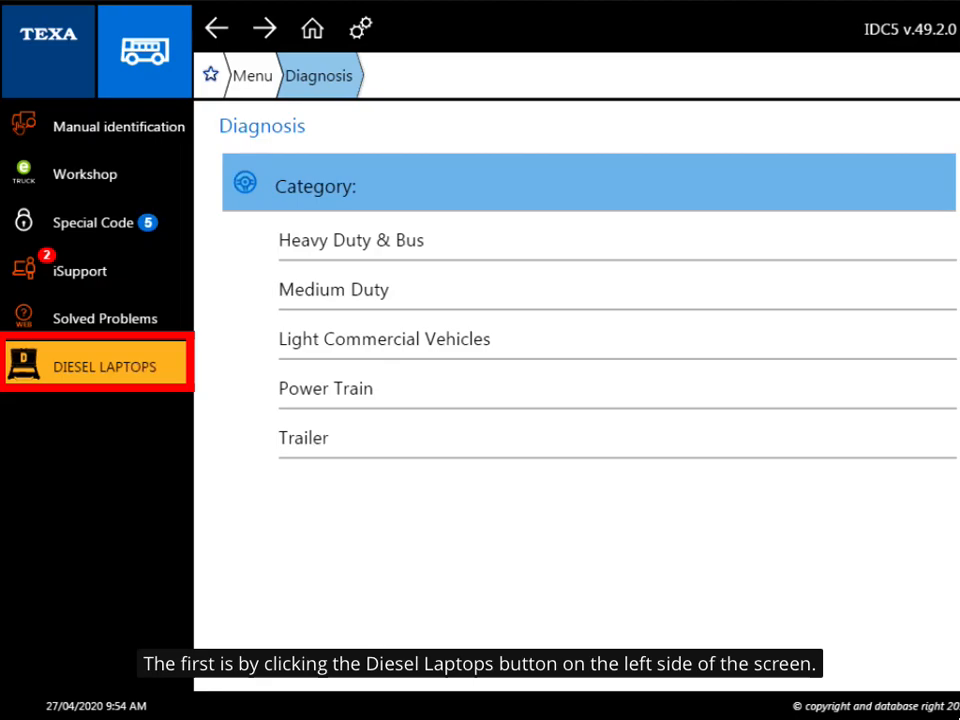
# Step: Launch Diesel Laptops from the DIESEL LAPTOPS button in the Diagnosis menu sidebar
pyautogui.click(96, 366)
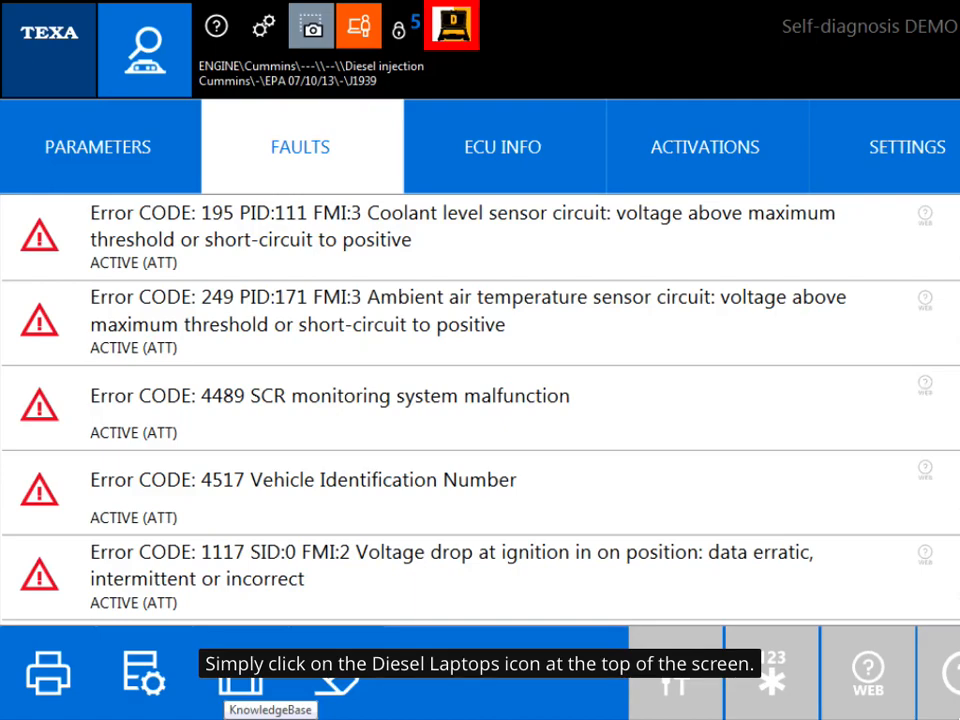
# Step: Launch Diesel Laptops over the Cummins fault list via the top toolbar icon
pyautogui.click(452, 26)
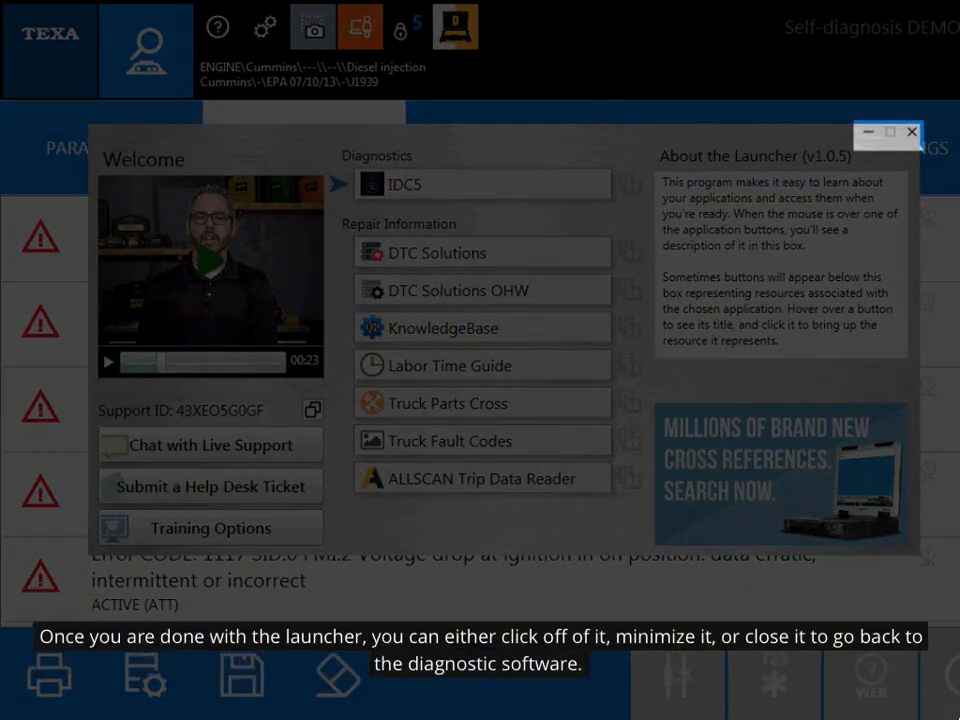